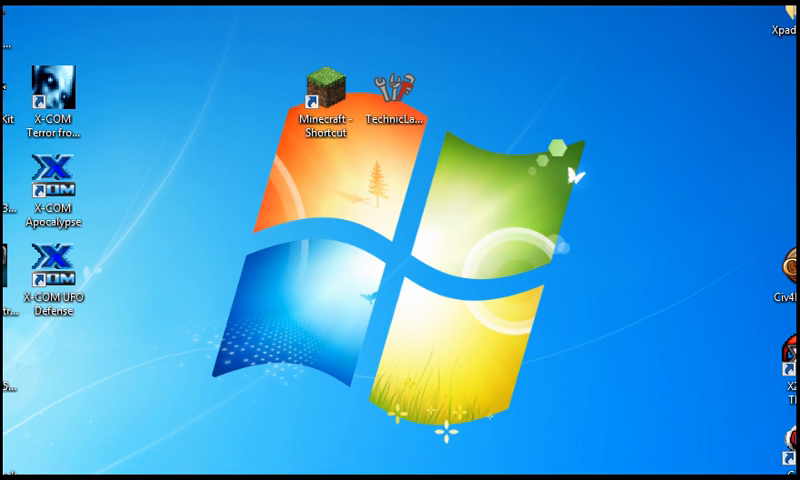
# Launch plain Minecraft 1.1 from its shortcut and open Task Manager to watch javaw.exe memory
pyautogui.click(328, 88)
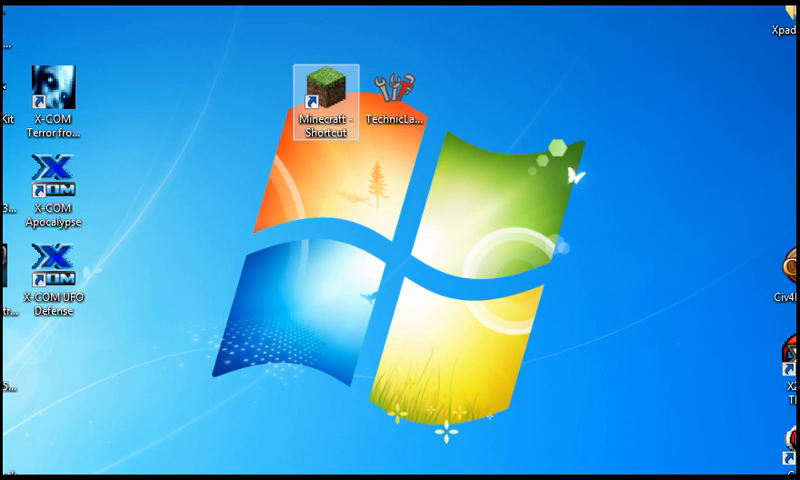
pyautogui.click(406, 85)
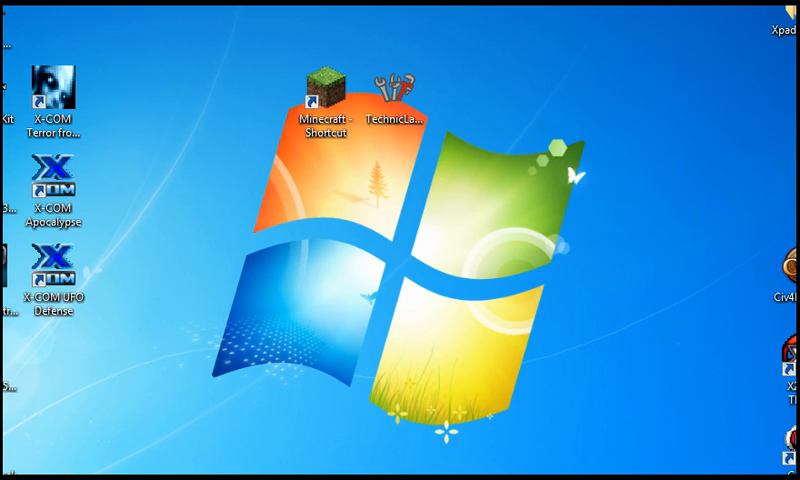
pyautogui.click(401, 82)
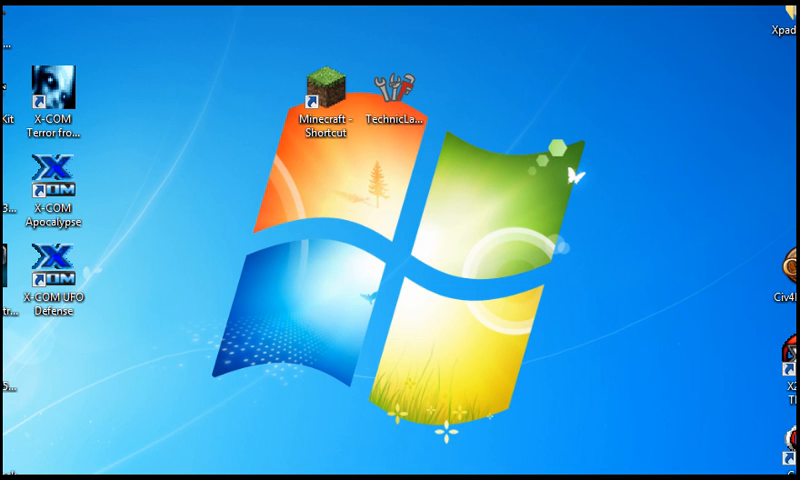
pyautogui.click(330, 85)
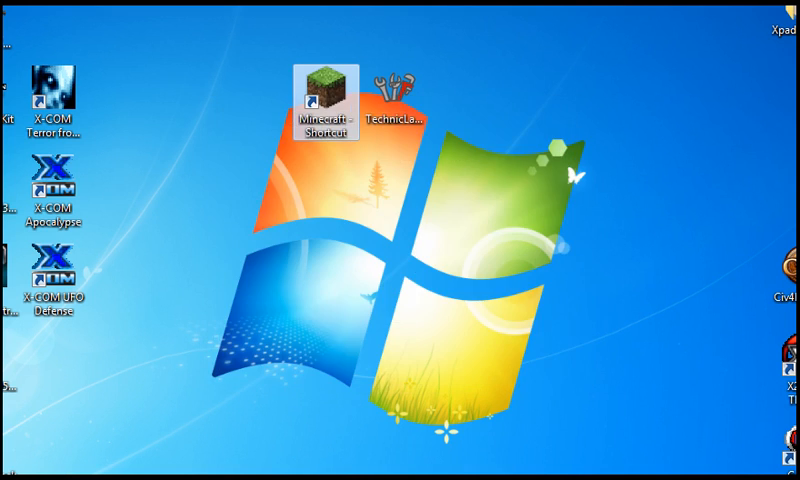
pyautogui.doubleClick(328, 77)
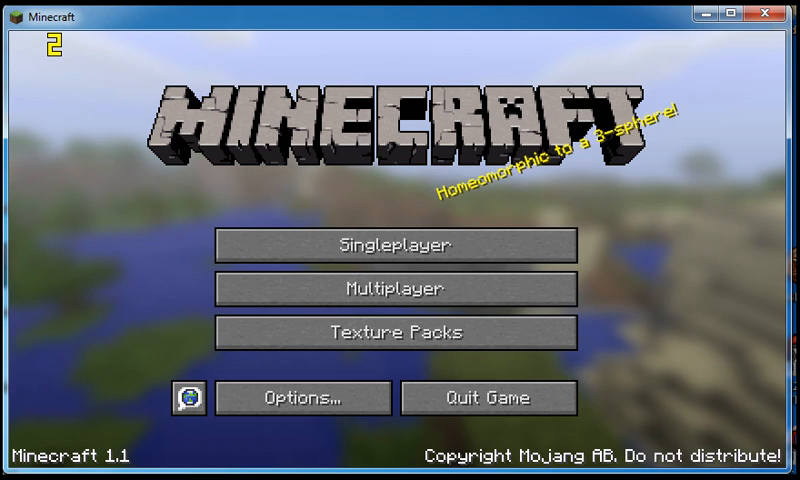
pyautogui.press('ctrl+shift+esc')
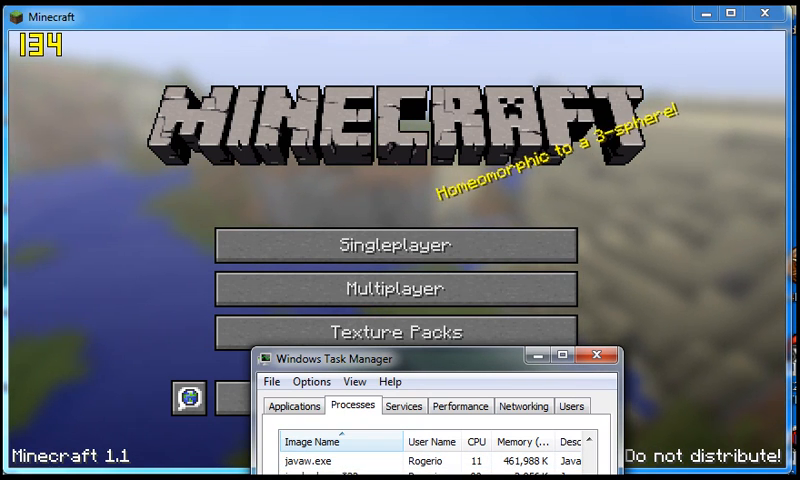
pyautogui.moveTo(394, 332)
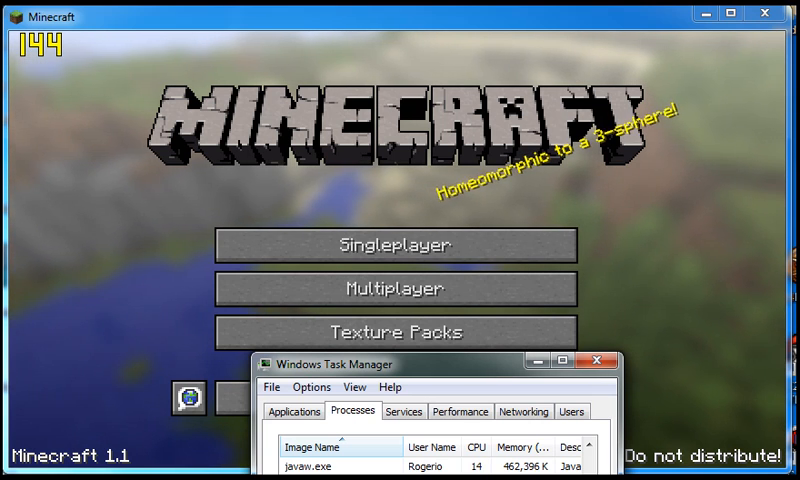
pyautogui.moveTo(391, 332)
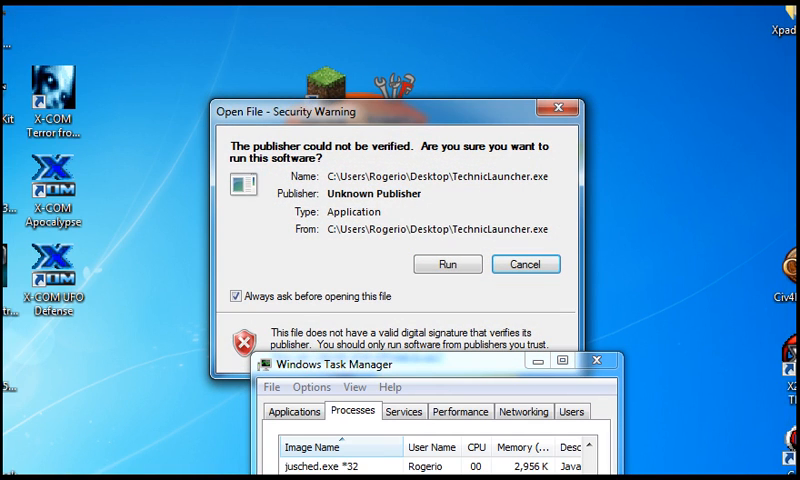
# Press Run on the unverified-publisher warning so TechnicLauncher starts
pyautogui.click(447, 264)
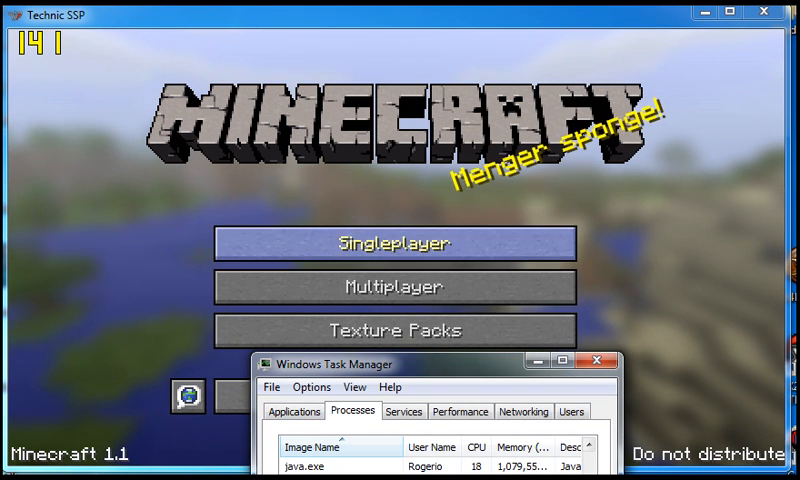
pyautogui.moveTo(395, 330)
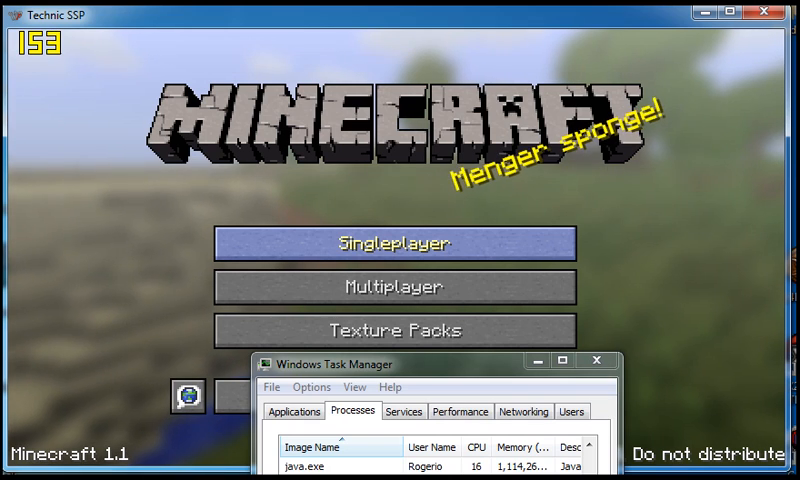
# Open Singleplayer on the Technic SSP title screen and scroll the world list
pyautogui.click(394, 243)
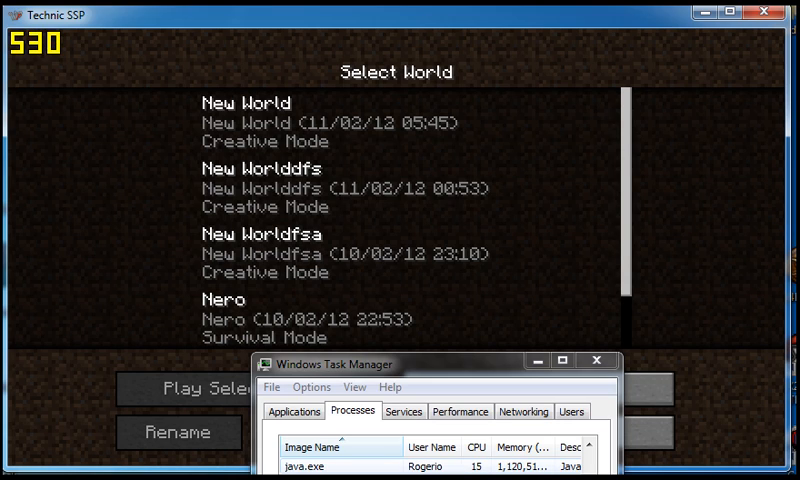
pyautogui.scroll(-3)
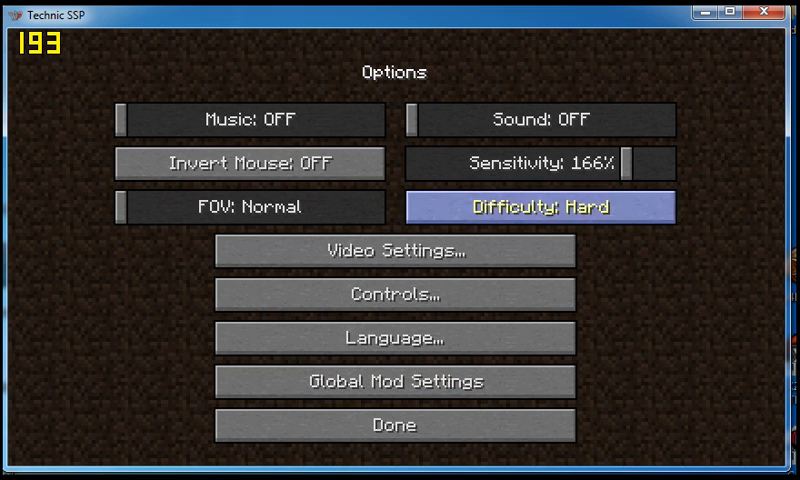
# In Video Settings, change render distance from Far to Normal, then open Other Settings
pyautogui.click(394, 250)
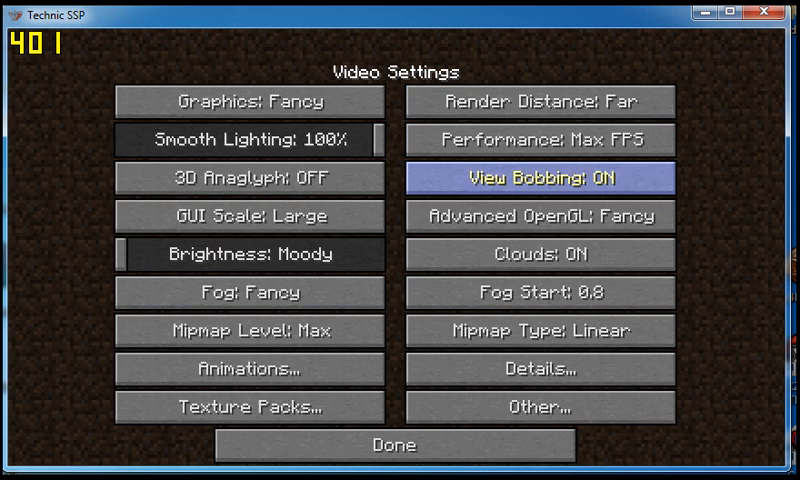
pyautogui.click(538, 101)
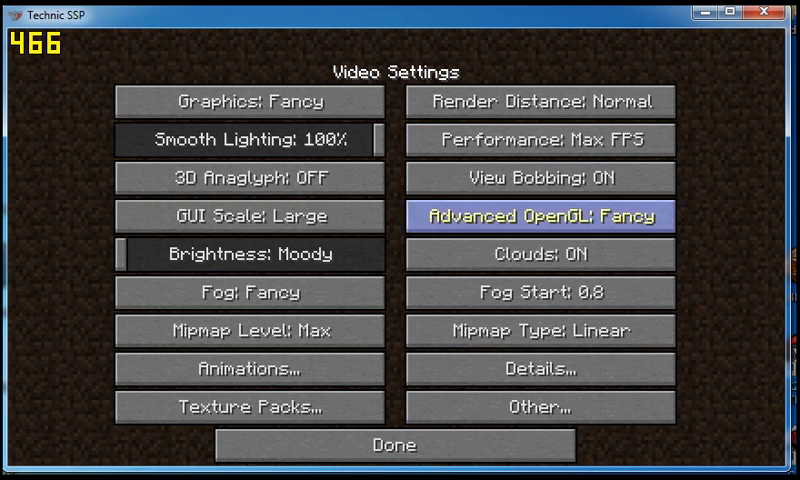
pyautogui.click(559, 101)
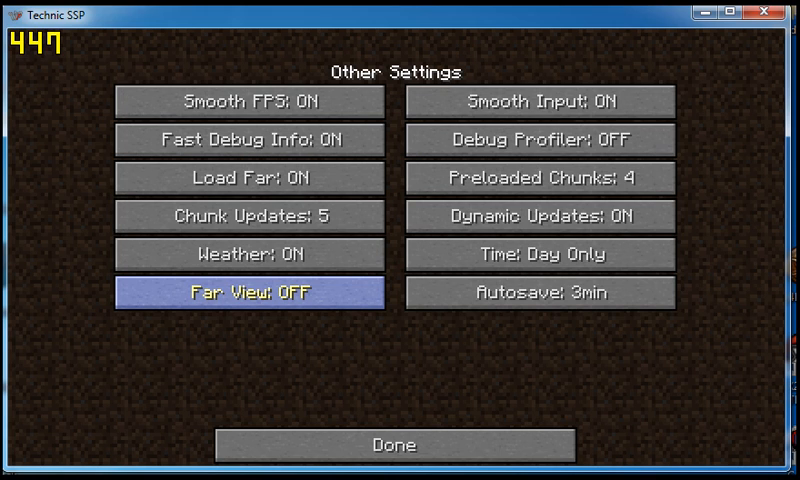
pyautogui.moveTo(249, 292)
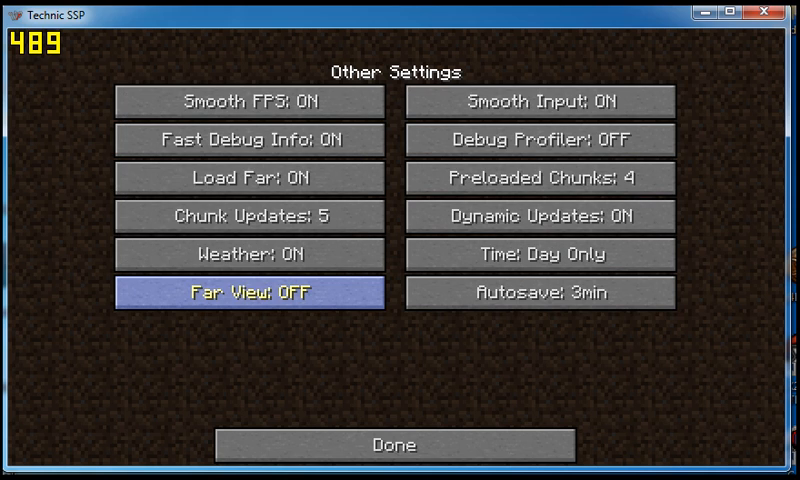
# Set Far View to ON and exit the video settings with Done twice
pyautogui.click(249, 292)
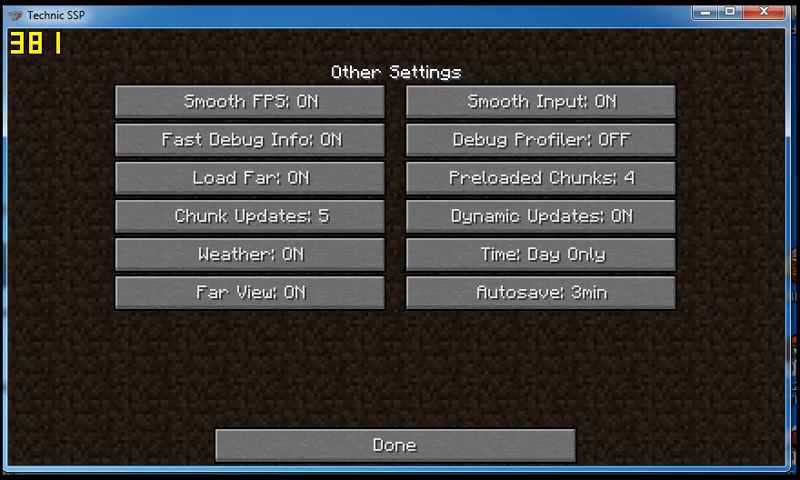
pyautogui.moveTo(538, 216)
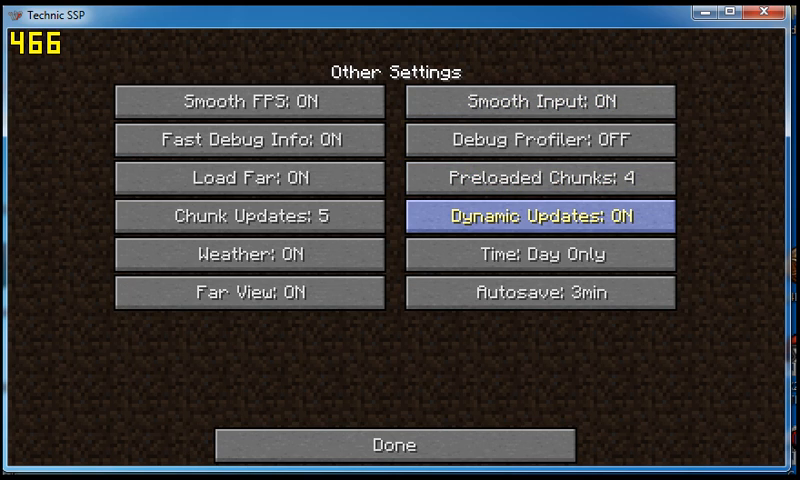
pyautogui.click(541, 177)
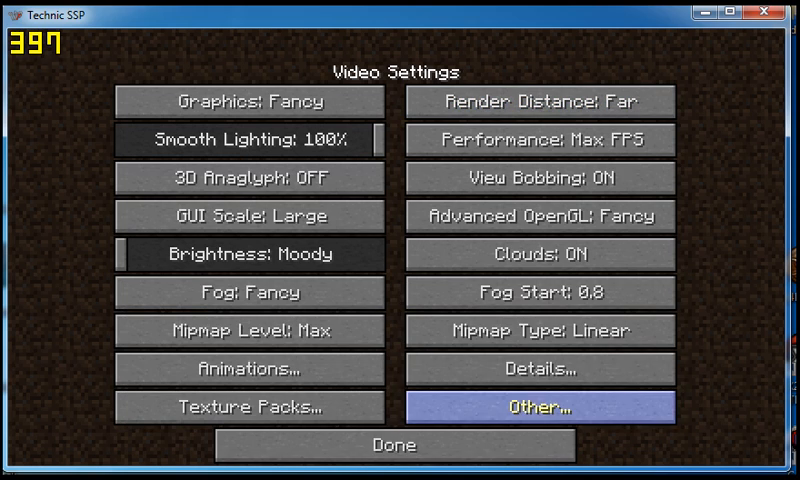
pyautogui.click(394, 444)
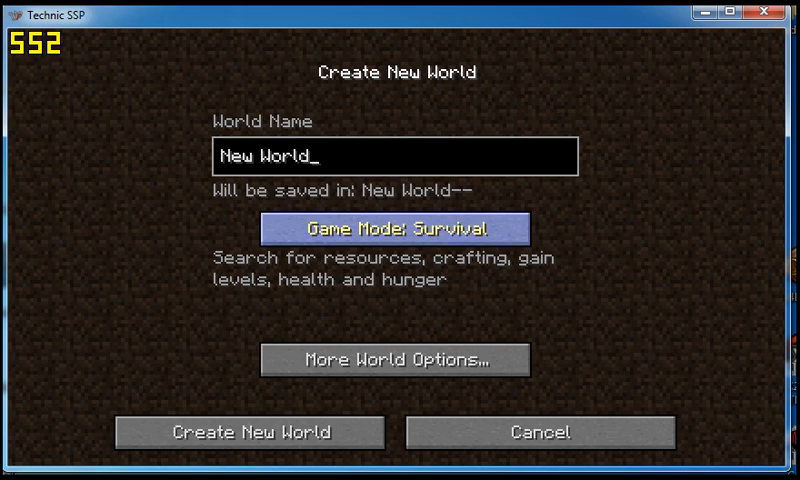
# Name the world 'New Worlddsg', set Game Mode to Creative, and create it
pyautogui.write('dsg')
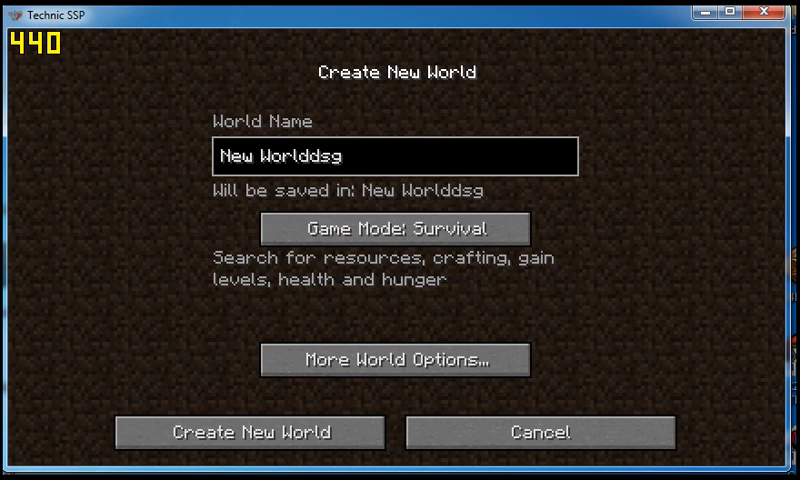
pyautogui.click(396, 228)
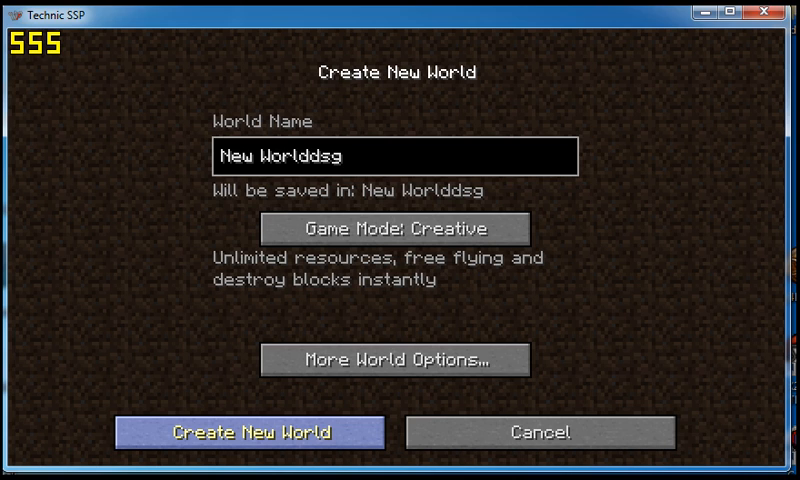
pyautogui.click(268, 432)
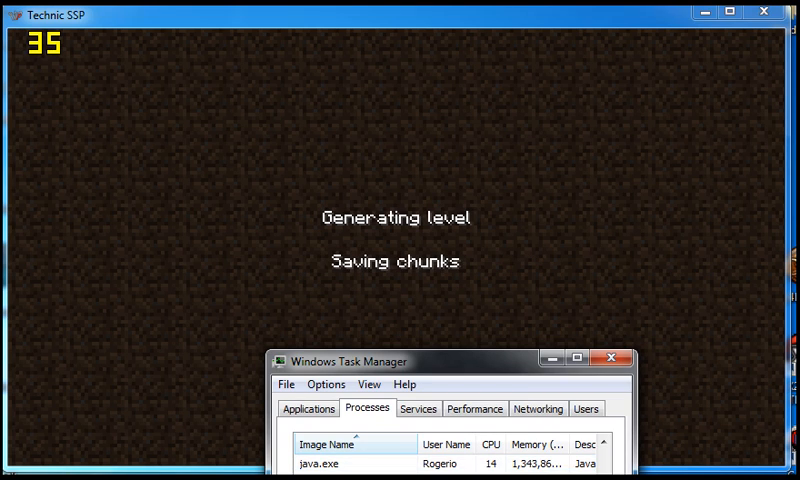
# Pause the loaded New Worlddsg world with Esc to show the Game menu
pyautogui.press('Escape')
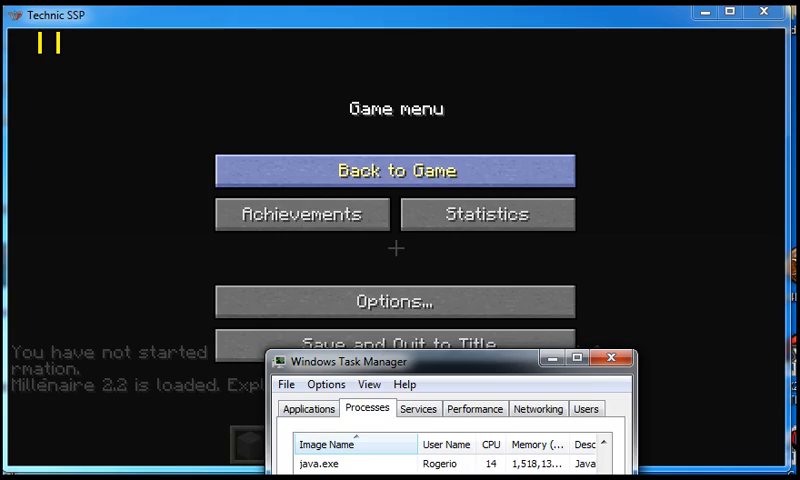
pyautogui.click(396, 170)
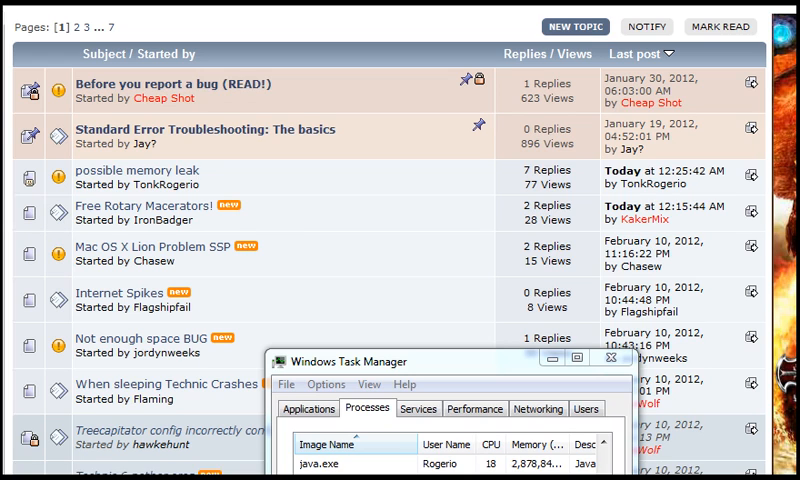
pyautogui.scroll(-3)
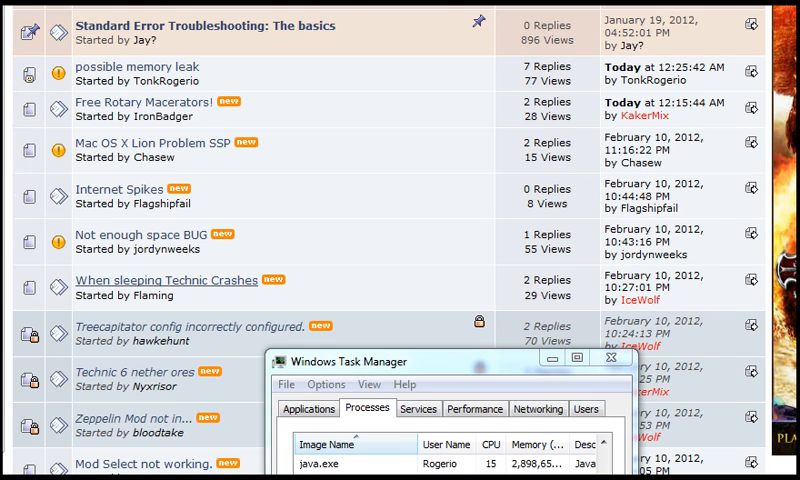
pyautogui.scroll(3)
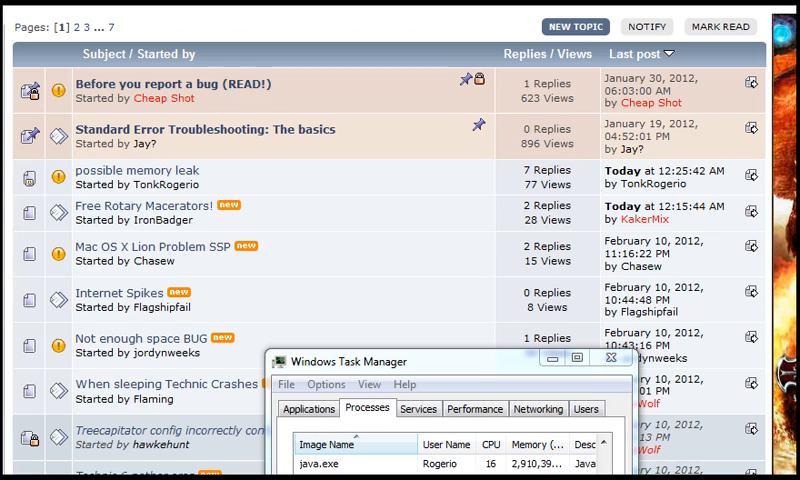